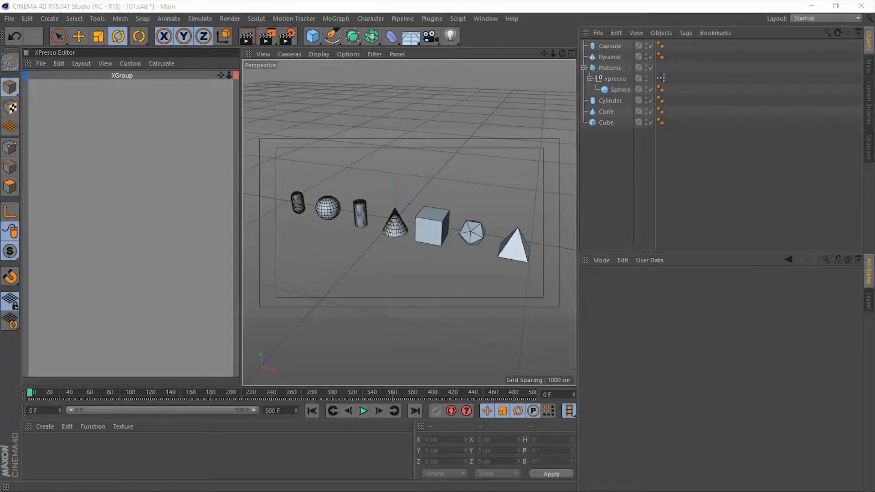
{"action": "mouse_move", "coordinate": [855, 405]}
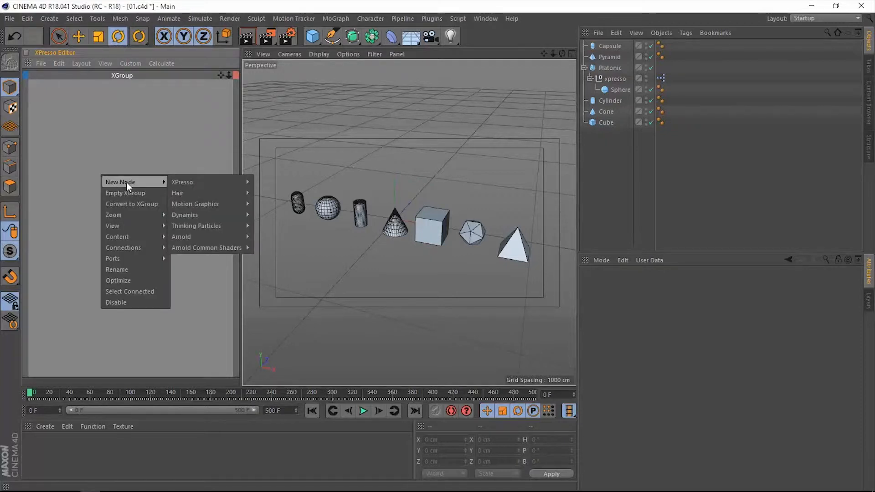
{"action": "mouse_move", "coordinate": [182, 182]}
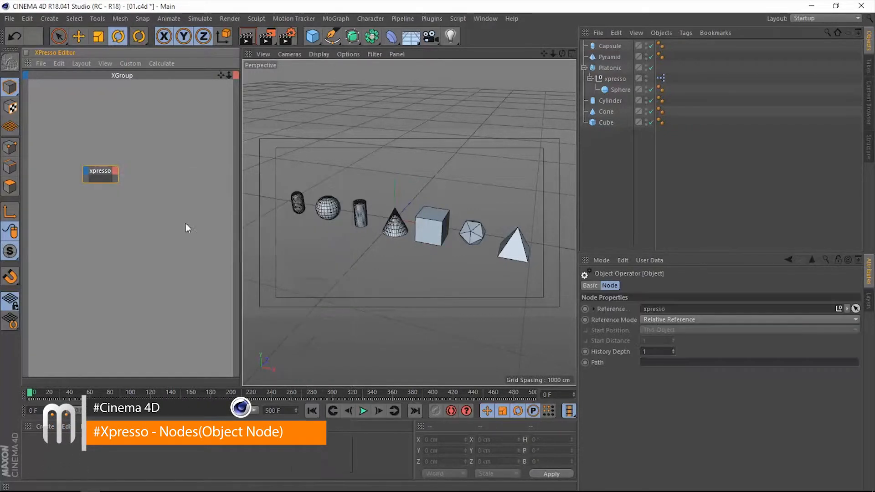
Move the Object node referencing the xpresso null into position in the graph
{"action": "left_click_drag", "start_coordinate": [100, 172], "coordinate": [127, 197]}
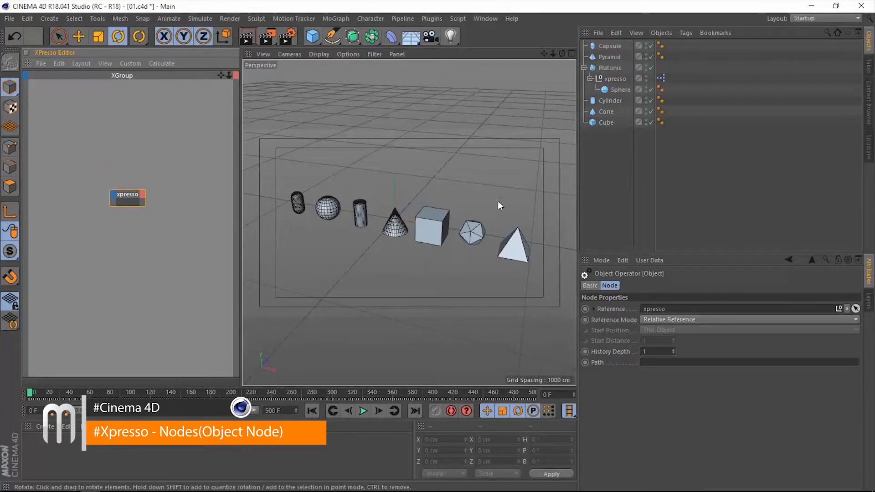
{"action": "mouse_move", "coordinate": [475, 260]}
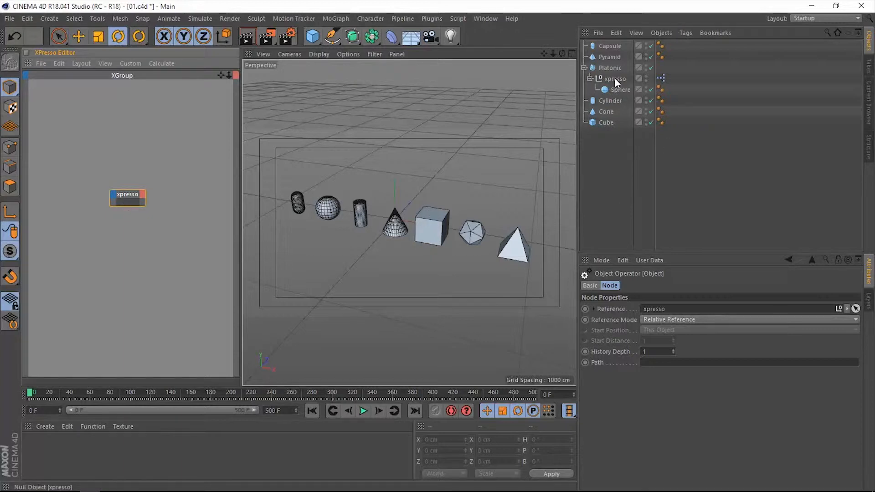
{"action": "mouse_move", "coordinate": [647, 82]}
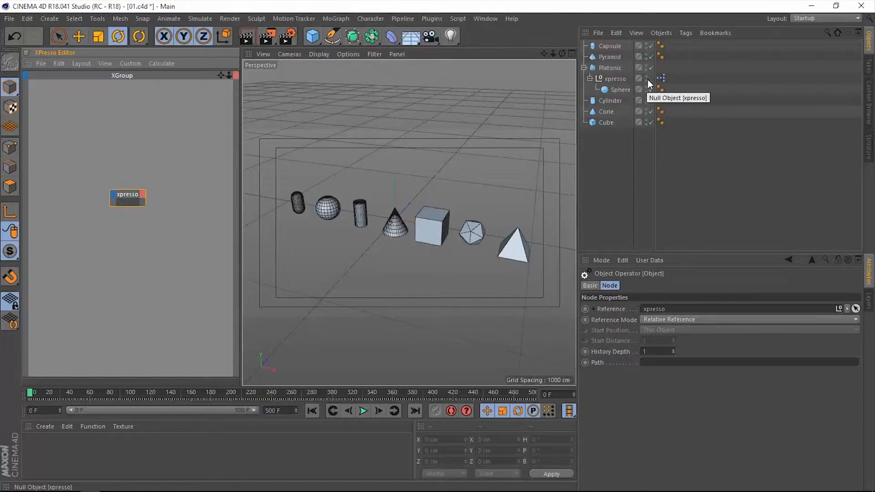
{"action": "mouse_move", "coordinate": [661, 78]}
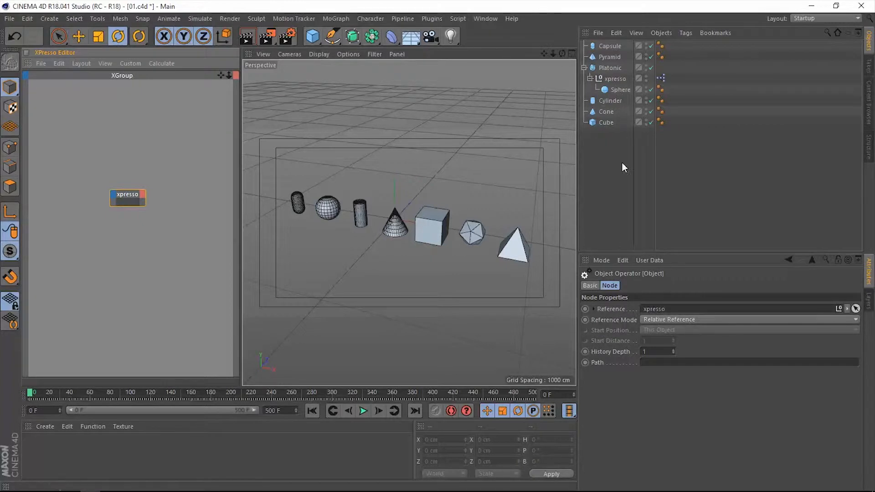
{"action": "mouse_move", "coordinate": [662, 252]}
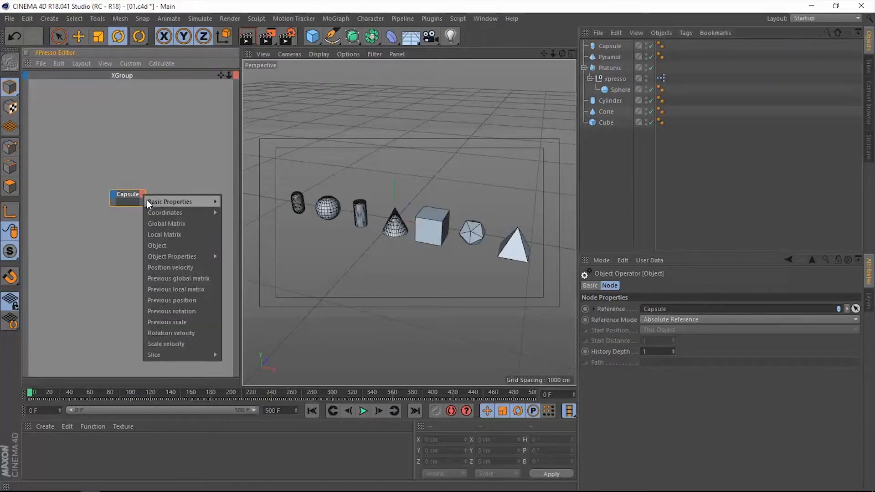
{"action": "mouse_move", "coordinate": [172, 256]}
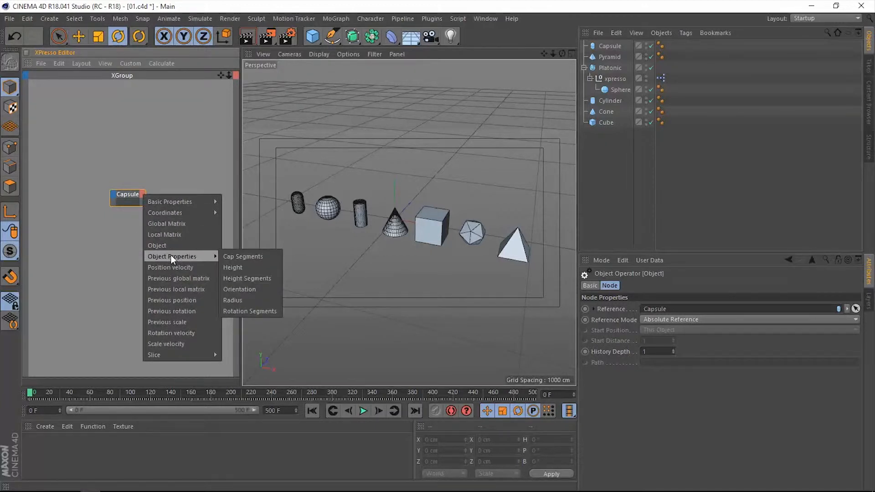
{"action": "mouse_move", "coordinate": [244, 257]}
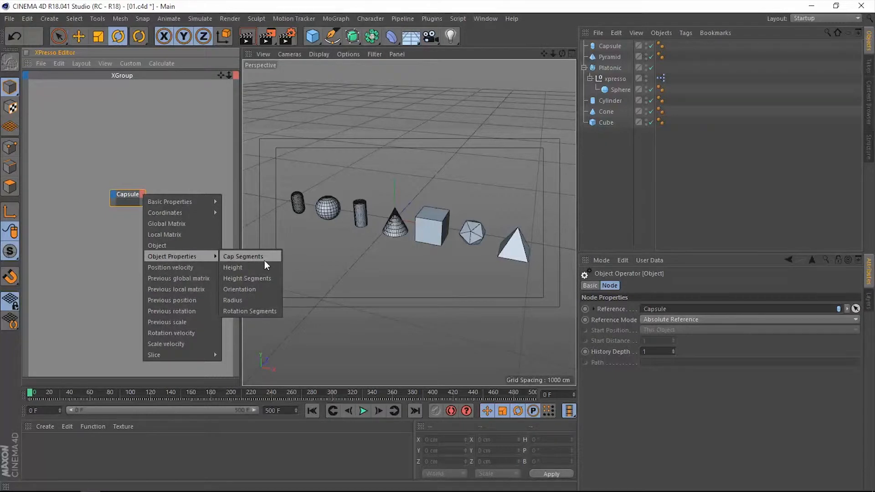
{"action": "mouse_move", "coordinate": [254, 298]}
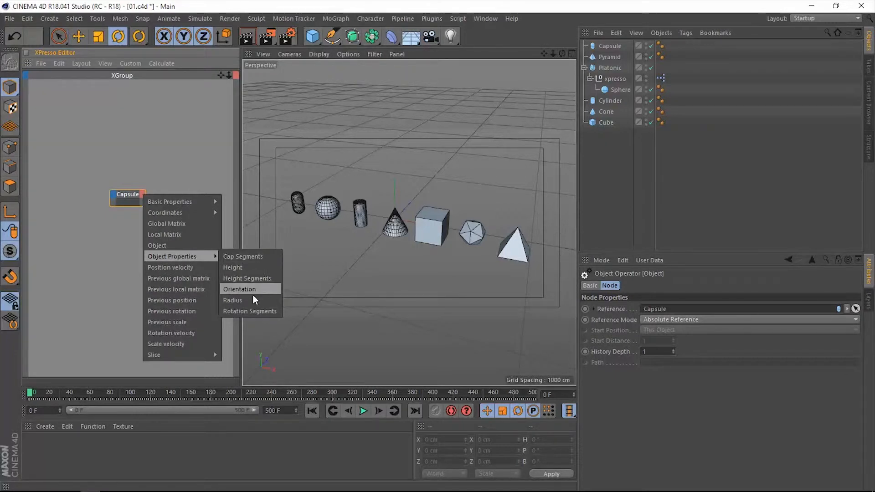
{"action": "mouse_move", "coordinate": [233, 301]}
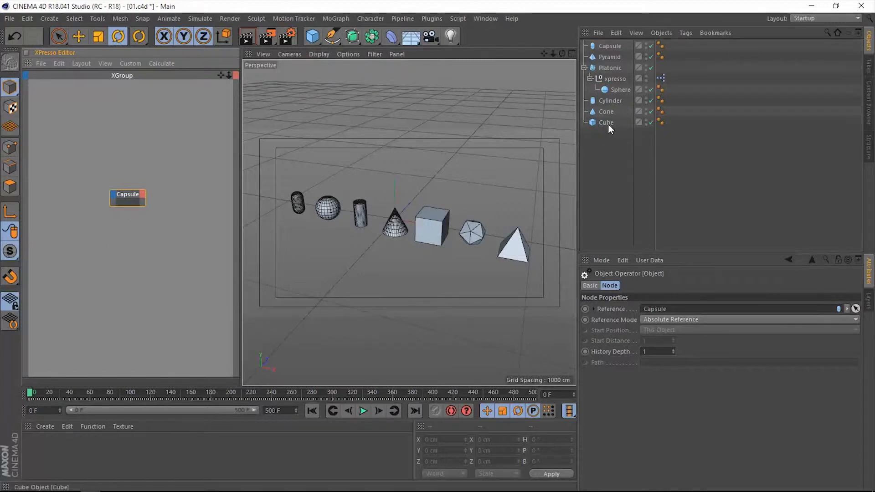
Reference the Cube in the Object node, inspect its output ports, and add a Cylinder node
{"action": "left_click", "coordinate": [607, 123]}
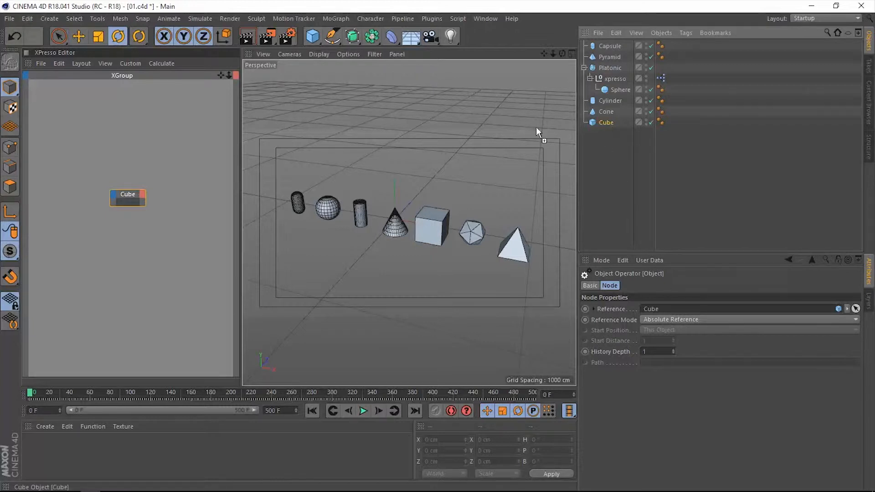
{"action": "mouse_move", "coordinate": [127, 207]}
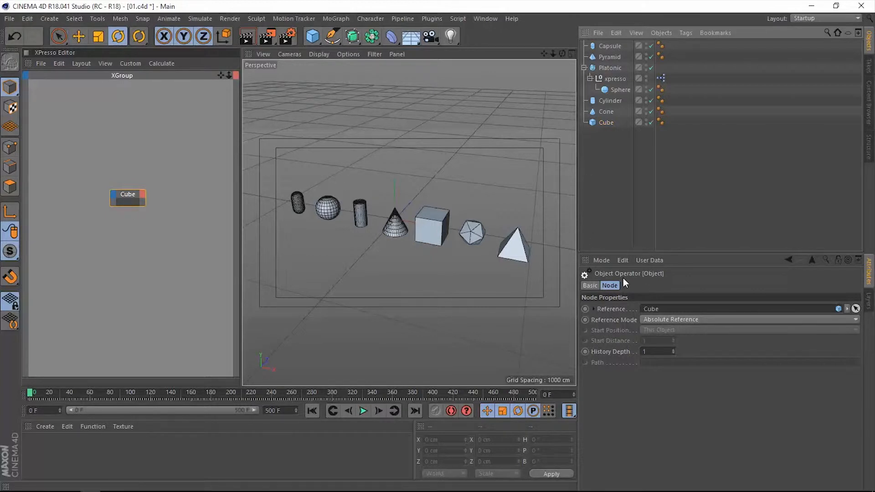
{"action": "left_click", "coordinate": [144, 199]}
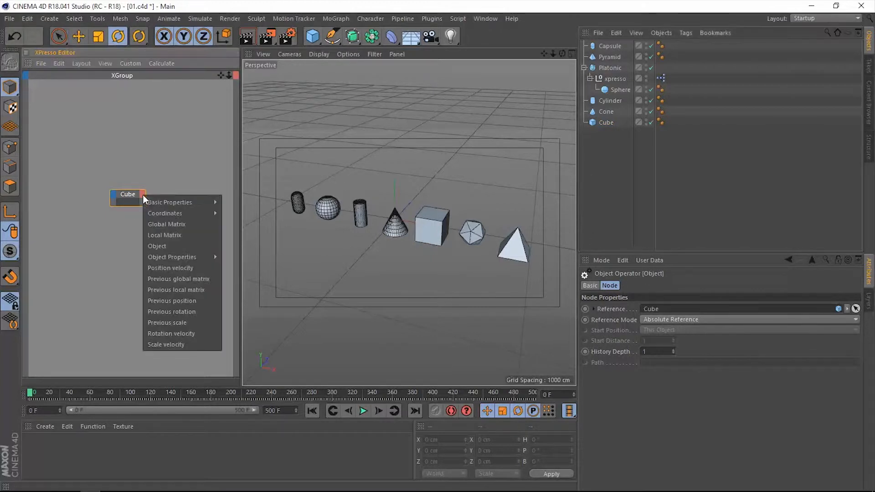
{"action": "mouse_move", "coordinate": [172, 256]}
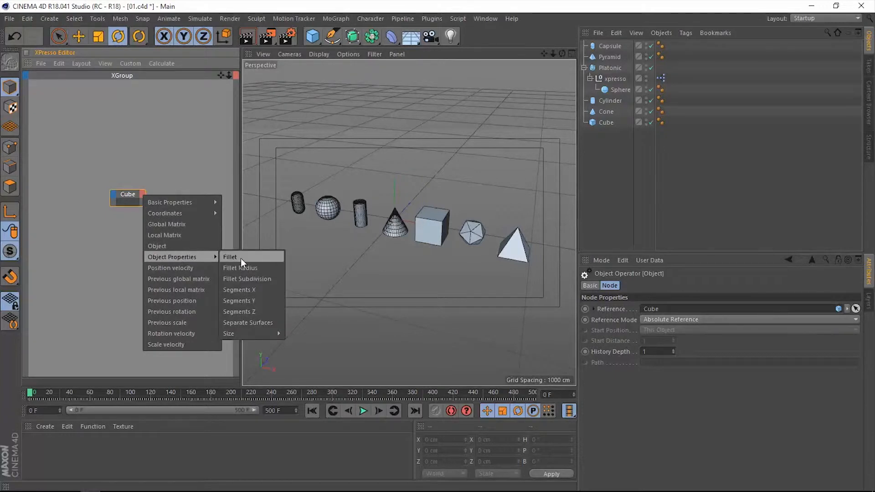
{"action": "mouse_move", "coordinate": [239, 290]}
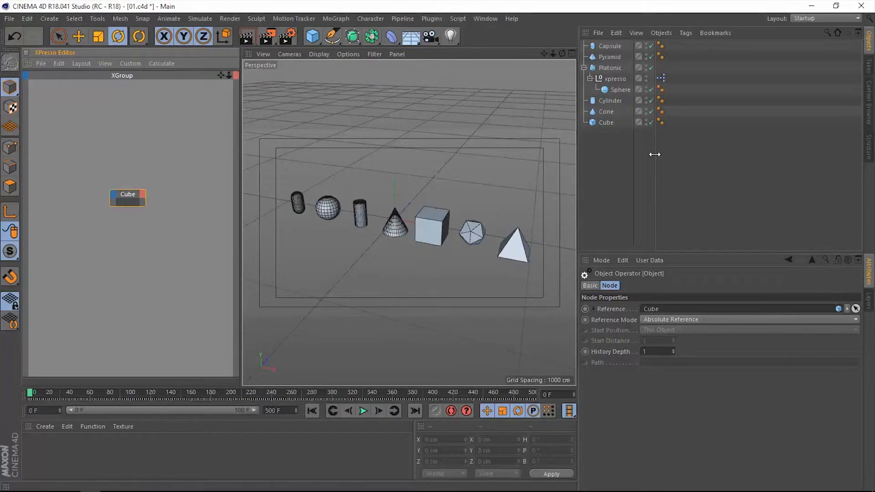
{"action": "mouse_move", "coordinate": [611, 104]}
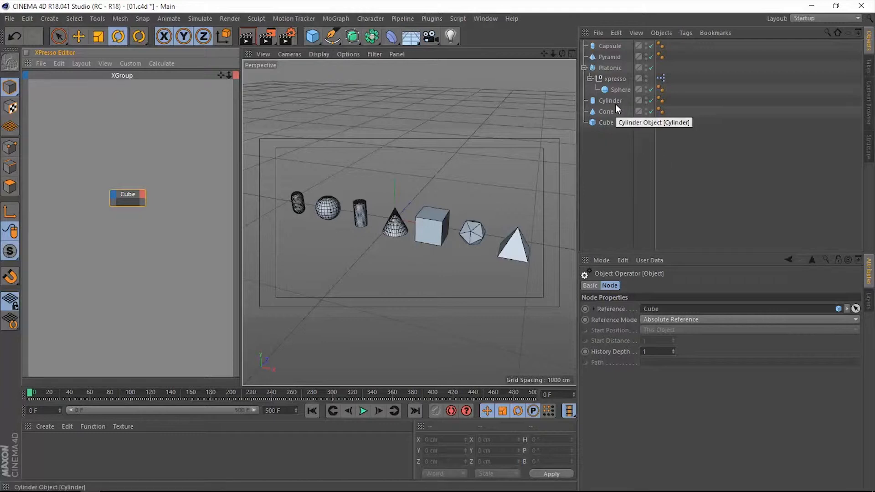
{"action": "left_click_drag", "start_coordinate": [610, 101], "coordinate": [131, 257]}
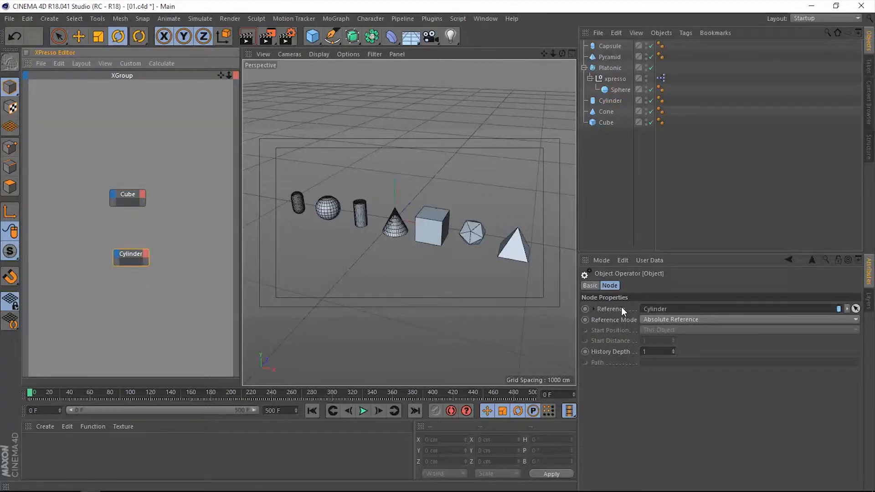
{"action": "mouse_move", "coordinate": [244, 248]}
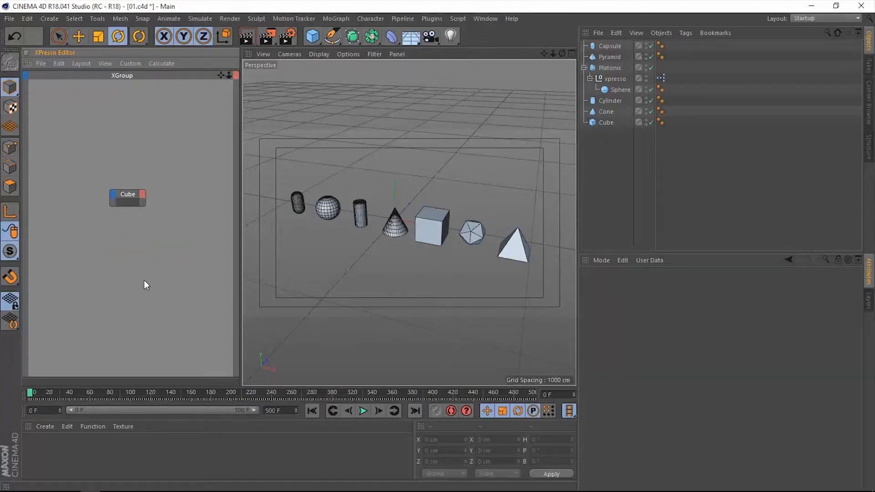
Select the Cube-referencing Object node to show its Reference Mode settings
{"action": "left_click", "coordinate": [127, 197]}
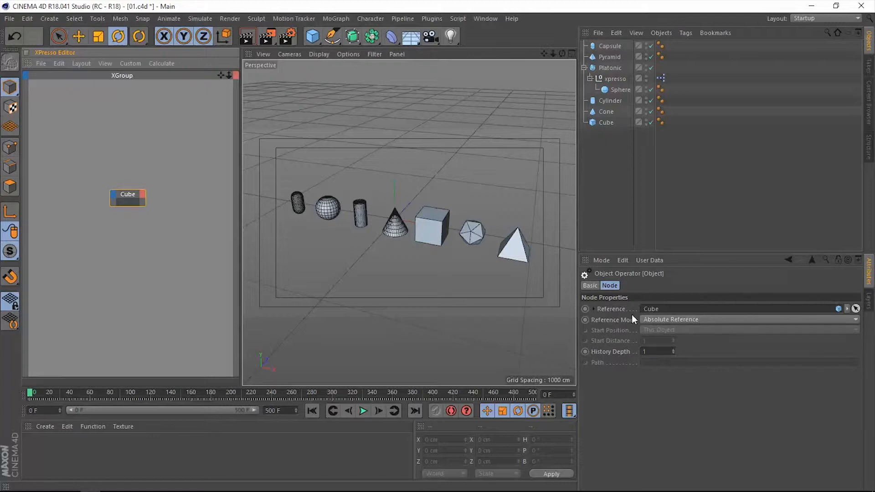
{"action": "mouse_move", "coordinate": [614, 333]}
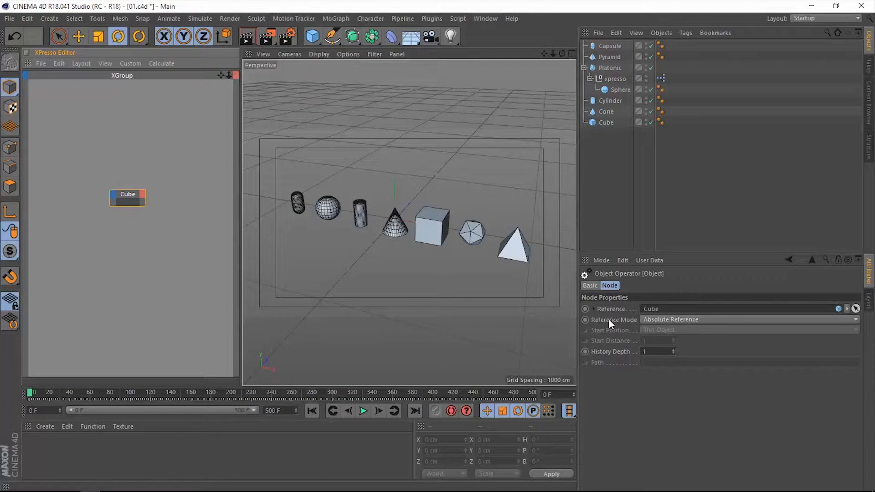
{"action": "mouse_move", "coordinate": [608, 328]}
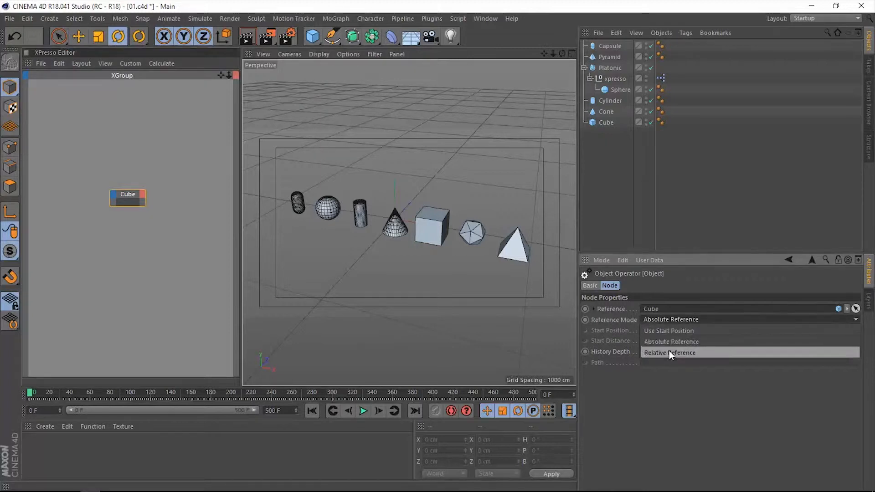
{"action": "mouse_move", "coordinate": [661, 330]}
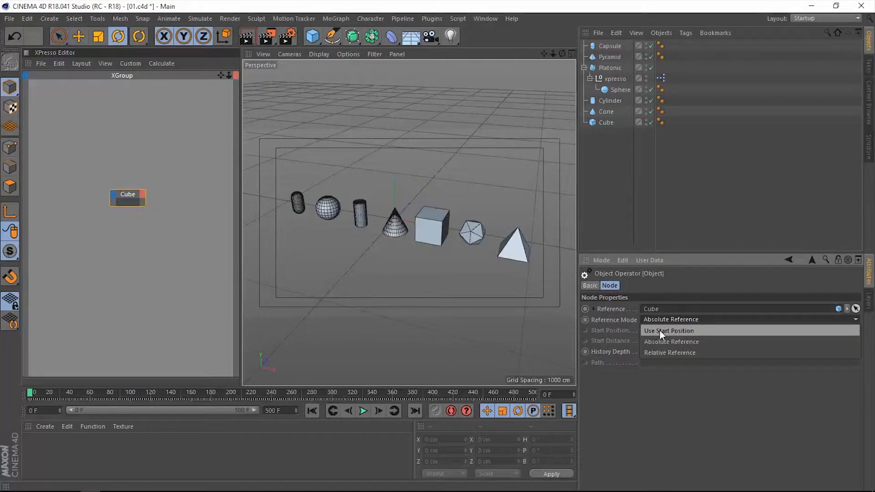
{"action": "mouse_move", "coordinate": [660, 334]}
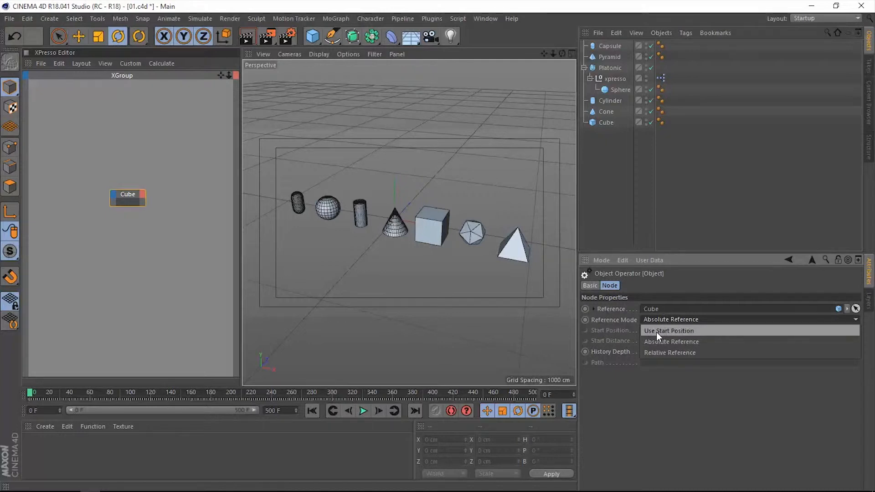
Set Reference Mode to Use Start Position with Start Position Successor on this Level
{"action": "left_click", "coordinate": [667, 330]}
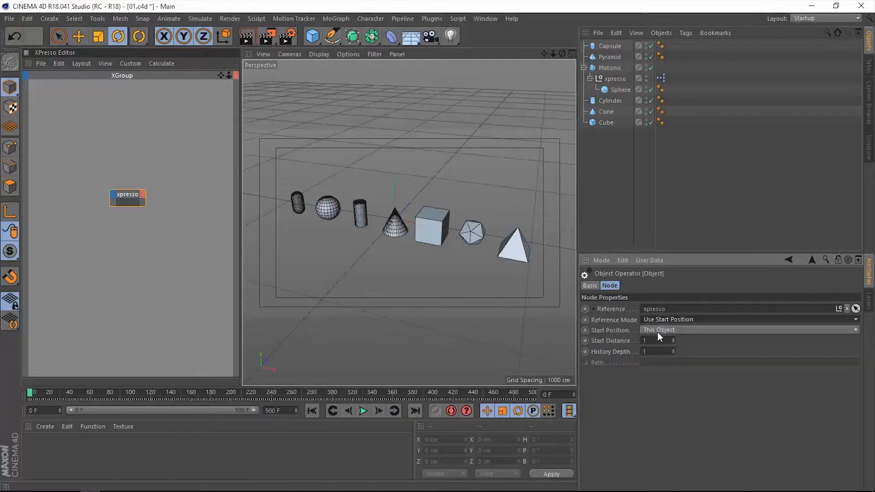
{"action": "mouse_move", "coordinate": [594, 338]}
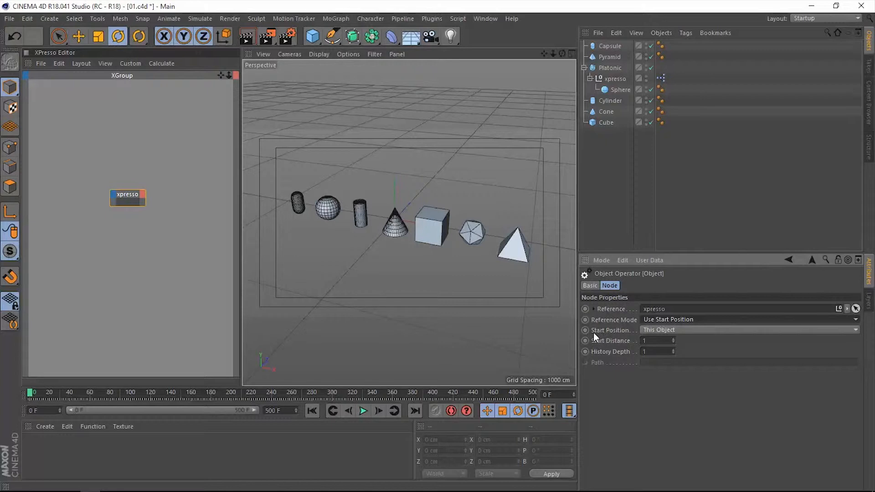
{"action": "mouse_move", "coordinate": [602, 337]}
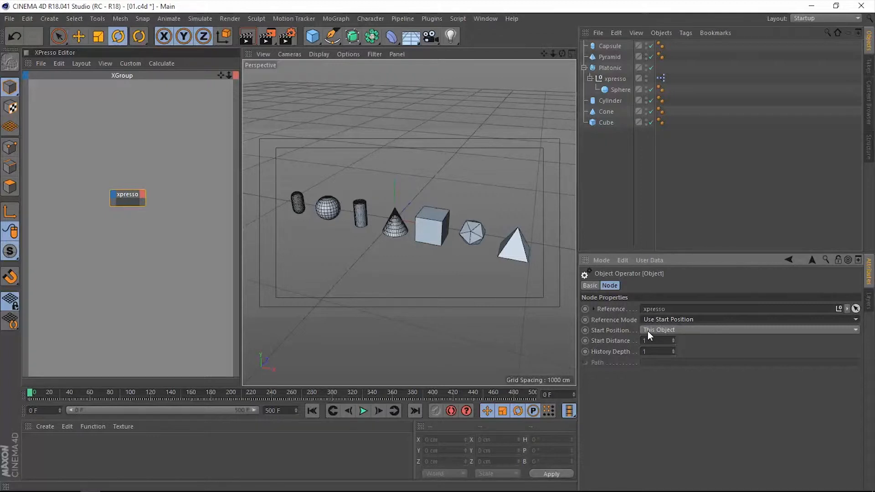
{"action": "mouse_move", "coordinate": [673, 332]}
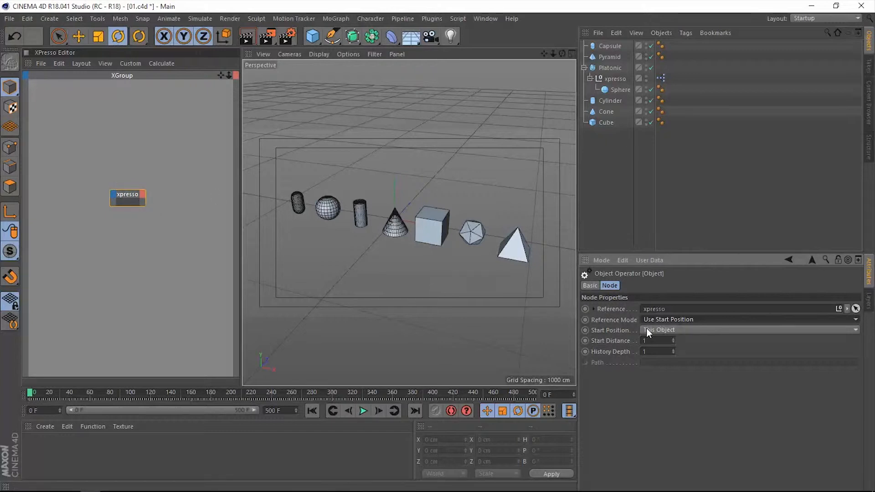
{"action": "left_click", "coordinate": [748, 330]}
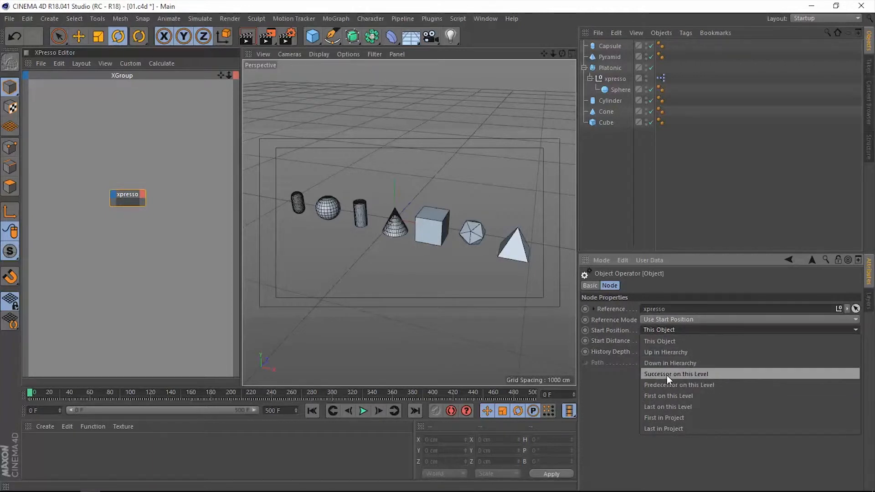
{"action": "left_click", "coordinate": [676, 374]}
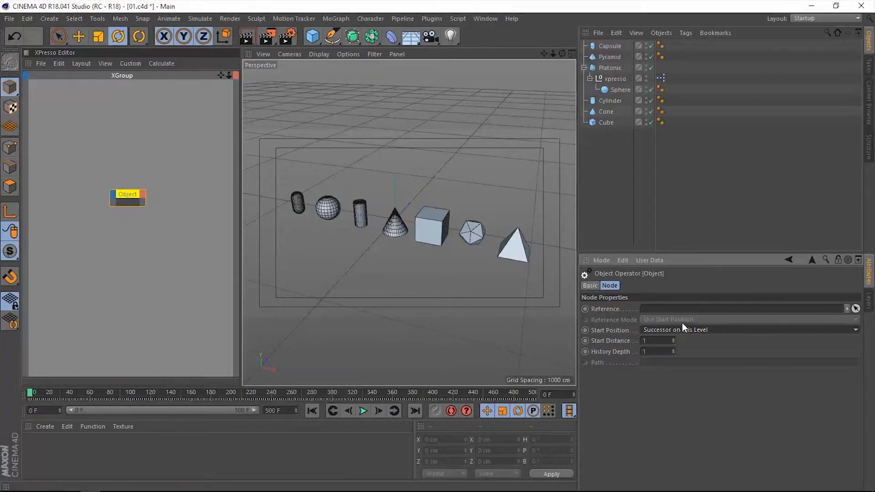
{"action": "left_click", "coordinate": [748, 329]}
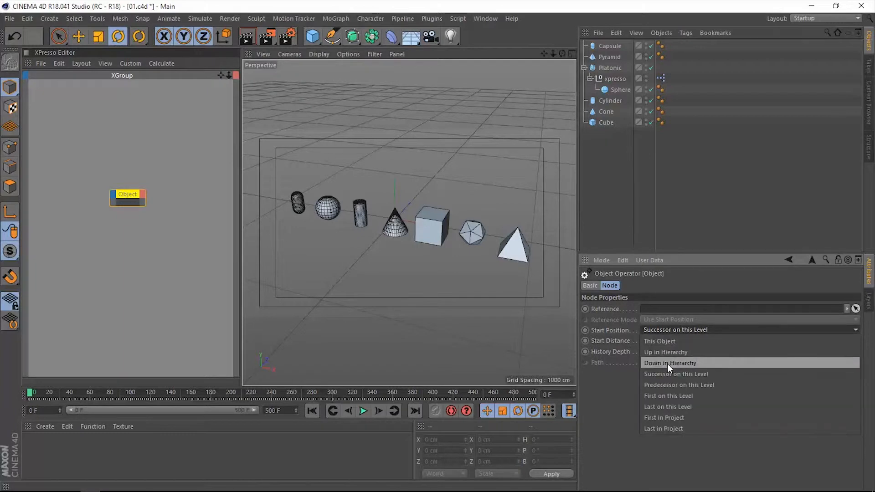
{"action": "left_click", "coordinate": [670, 363]}
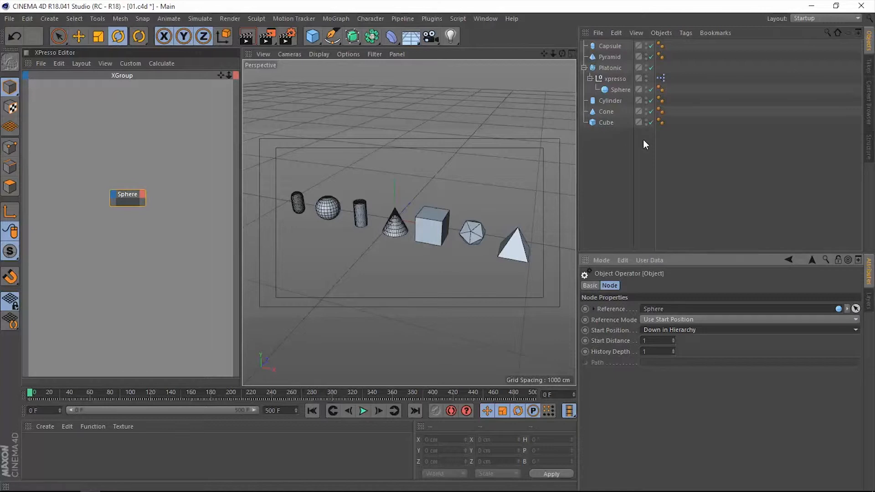
{"action": "left_click", "coordinate": [748, 330]}
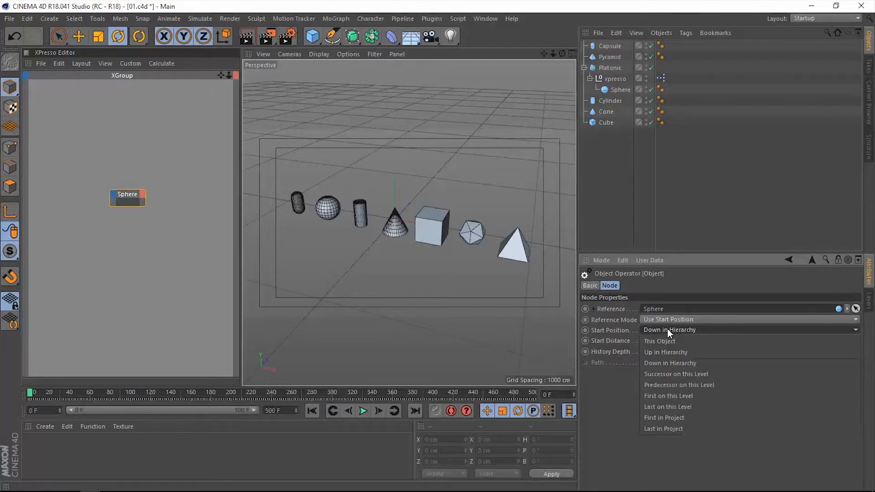
{"action": "mouse_move", "coordinate": [666, 352]}
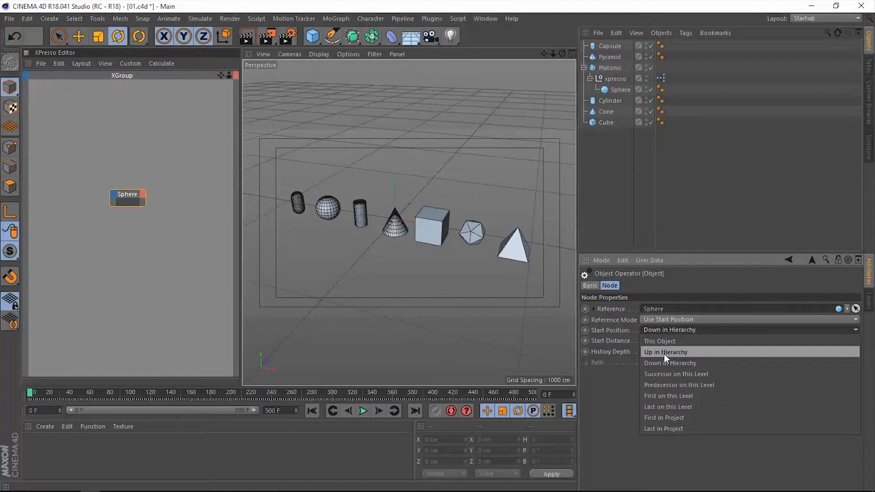
{"action": "left_click", "coordinate": [666, 352]}
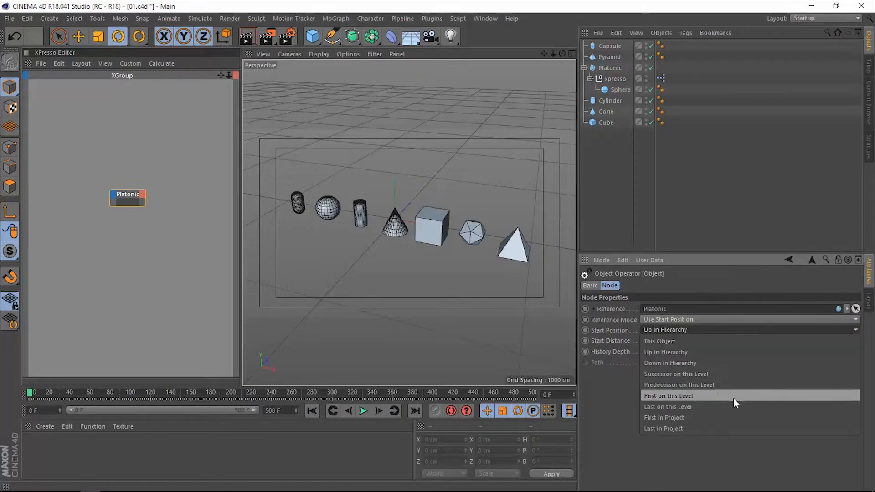
{"action": "mouse_move", "coordinate": [670, 418]}
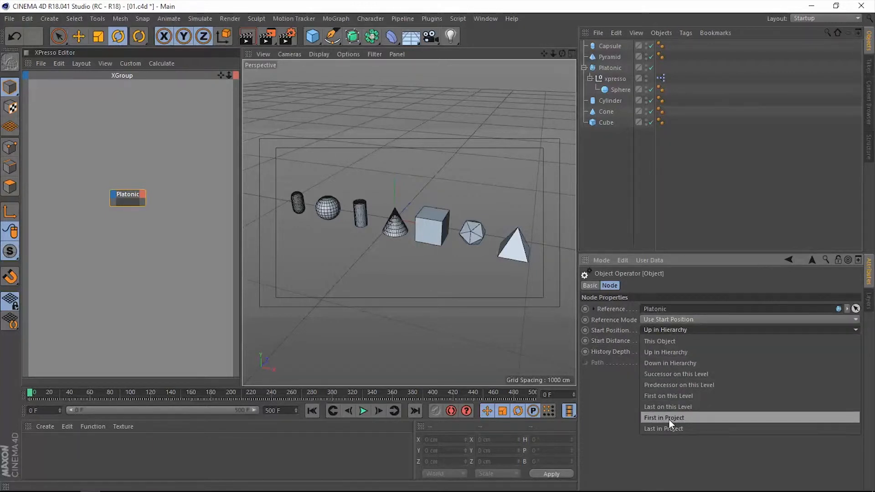
{"action": "left_click", "coordinate": [664, 418]}
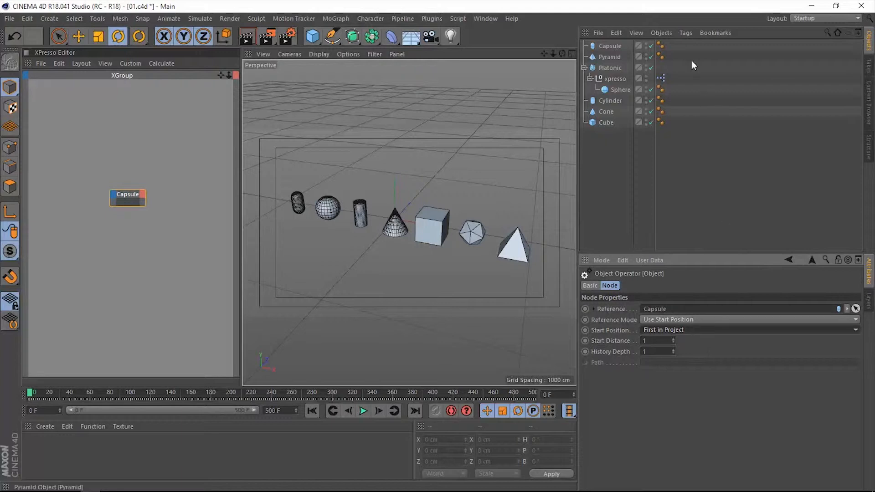
{"action": "mouse_move", "coordinate": [608, 57]}
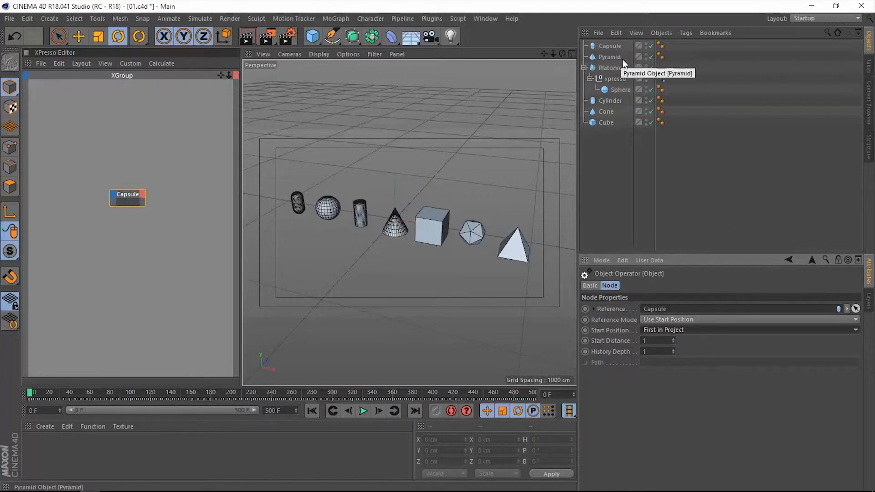
{"action": "left_click", "coordinate": [748, 330]}
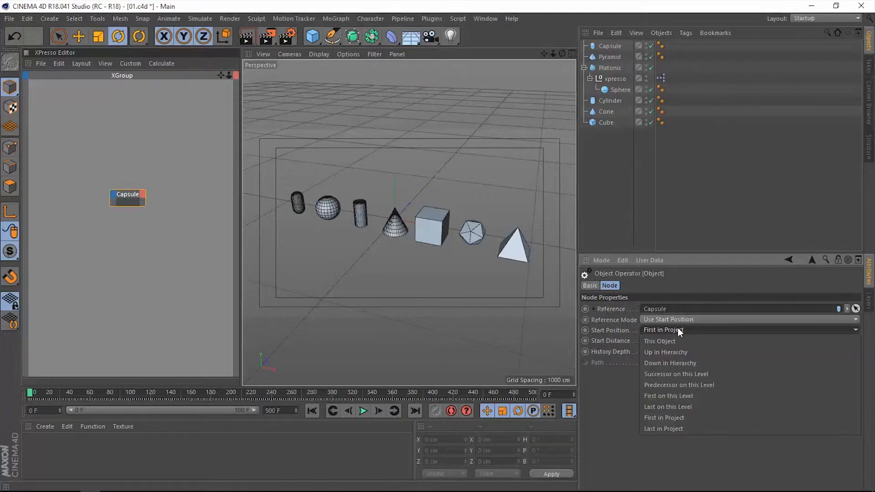
{"action": "left_click", "coordinate": [663, 428]}
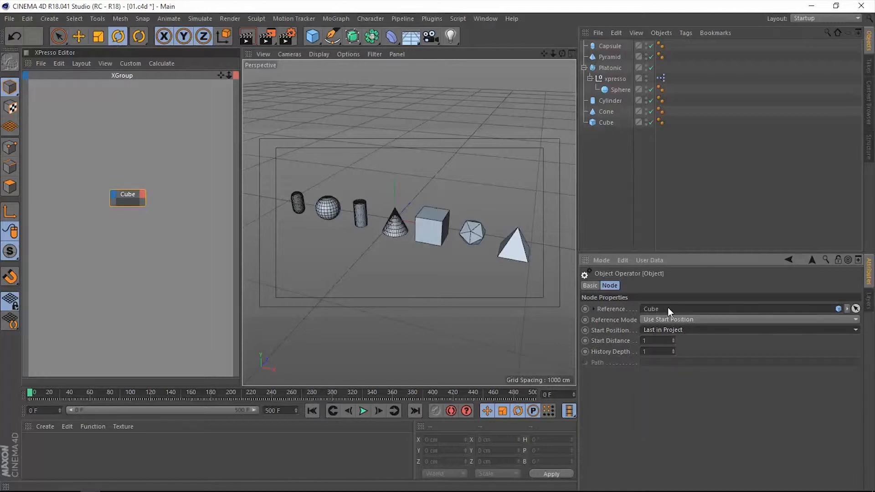
{"action": "mouse_move", "coordinate": [646, 384]}
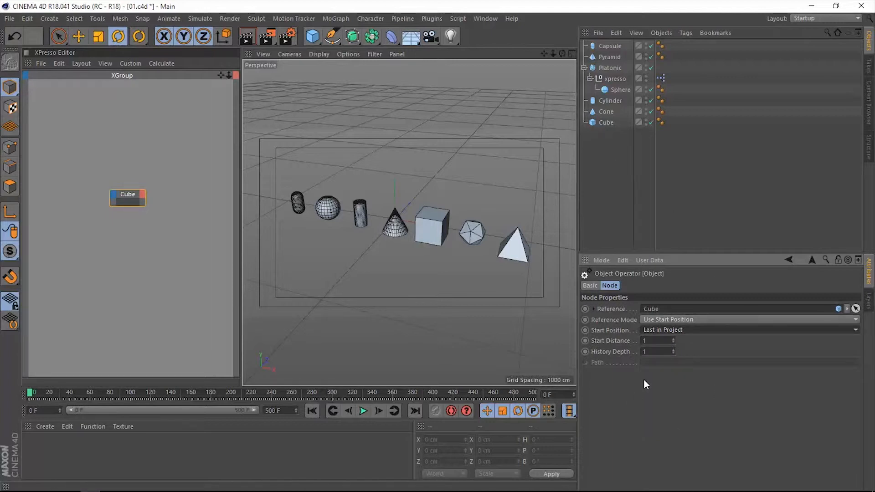
{"action": "mouse_move", "coordinate": [701, 346]}
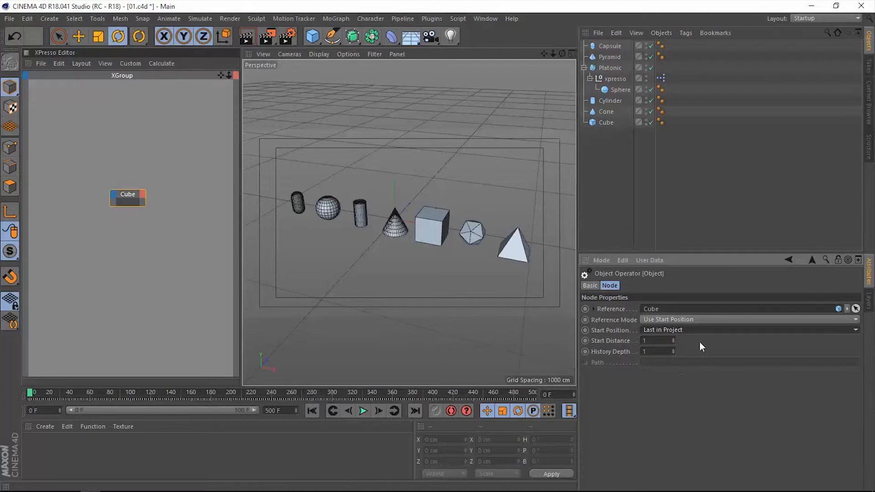
{"action": "mouse_move", "coordinate": [619, 346]}
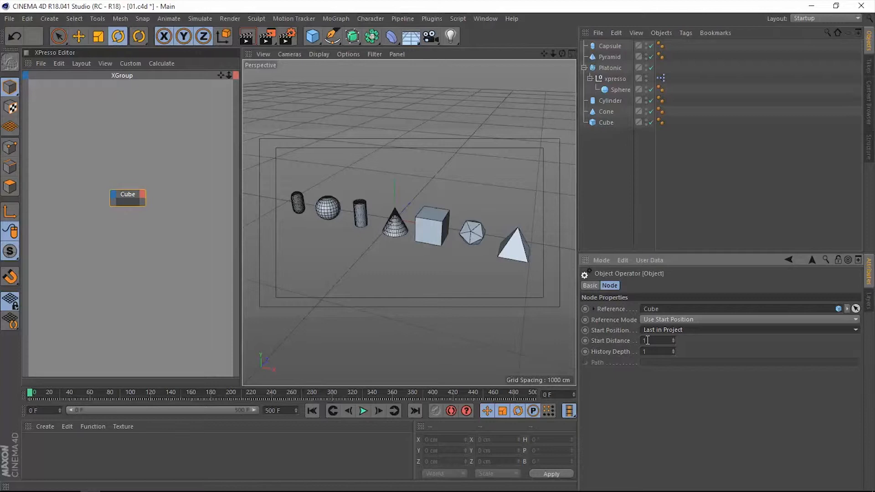
{"action": "left_click", "coordinate": [748, 329]}
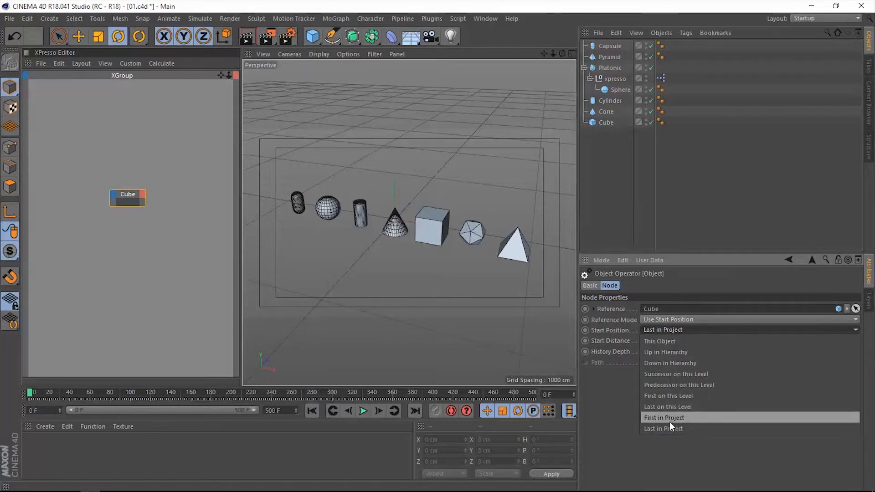
{"action": "left_click", "coordinate": [663, 417]}
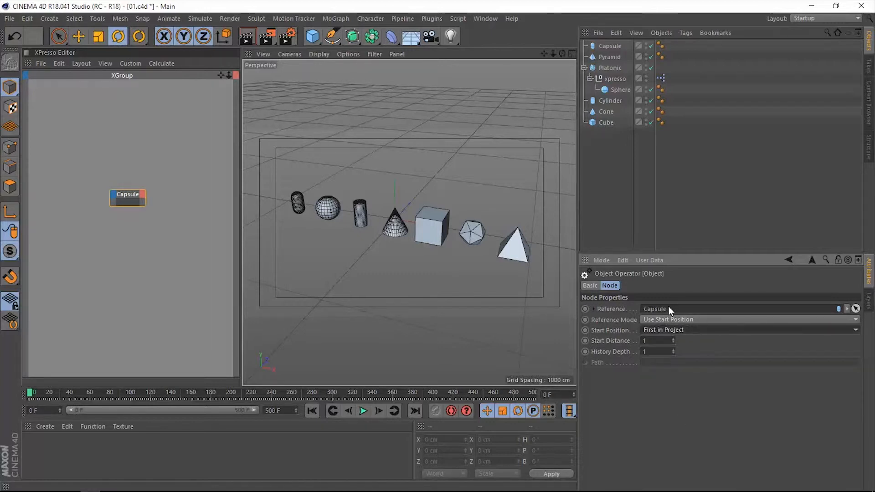
{"action": "left_click", "coordinate": [748, 330]}
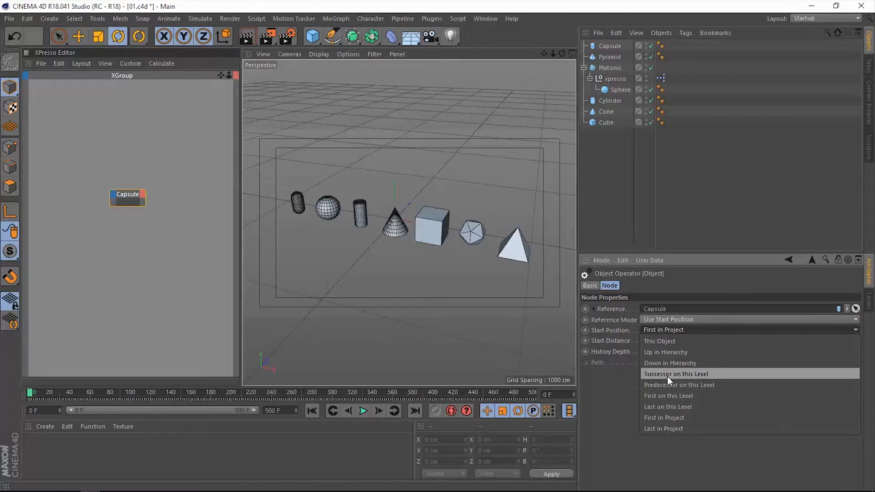
{"action": "left_click", "coordinate": [677, 373]}
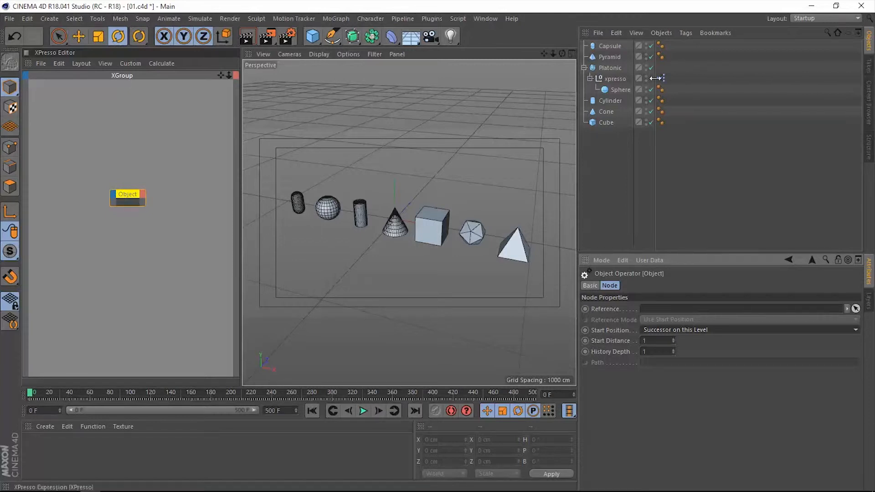
Raise the Object node's Start Distance to 3 and set Start Position to Predecessor on this Level
{"action": "left_click", "coordinate": [620, 90]}
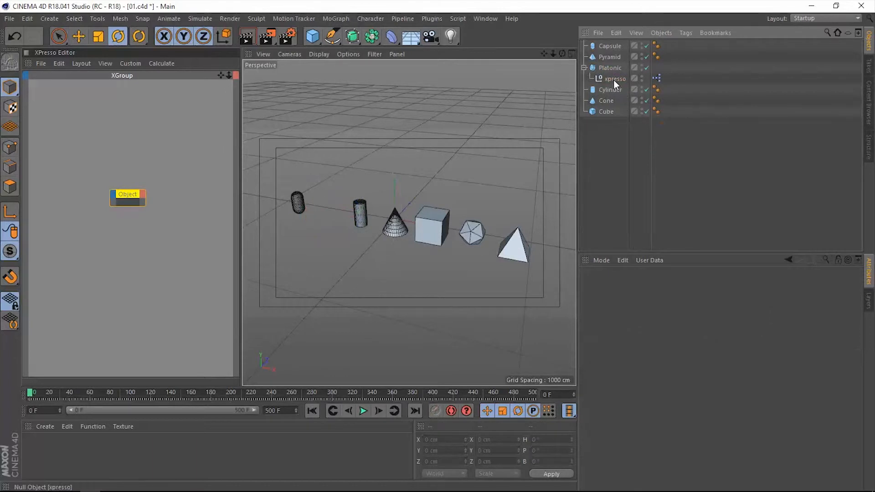
{"action": "left_click", "coordinate": [609, 78]}
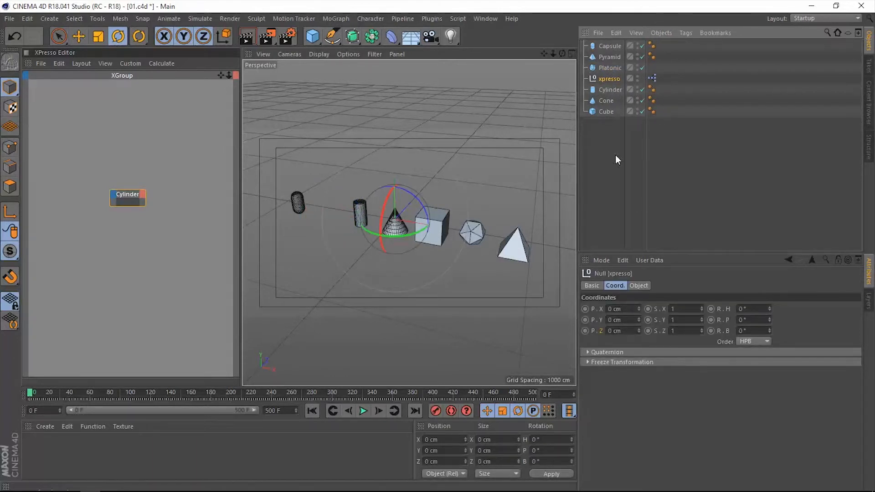
{"action": "left_click", "coordinate": [128, 196]}
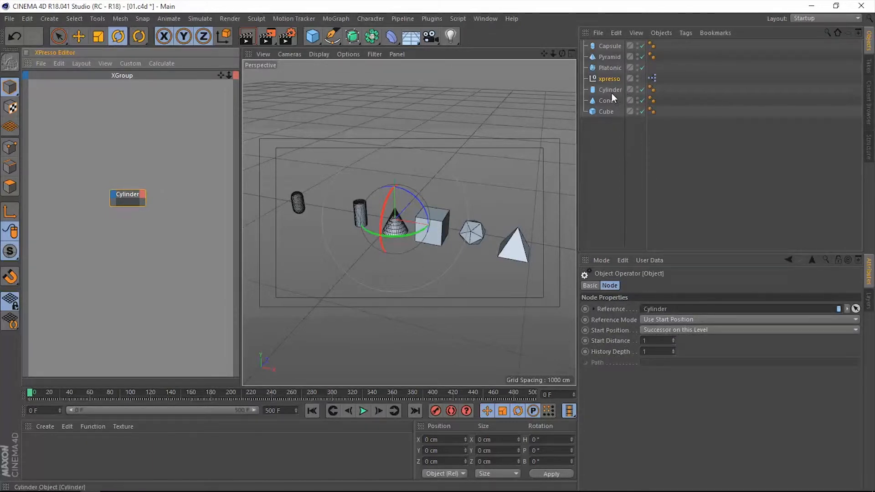
{"action": "left_click", "coordinate": [659, 341]}
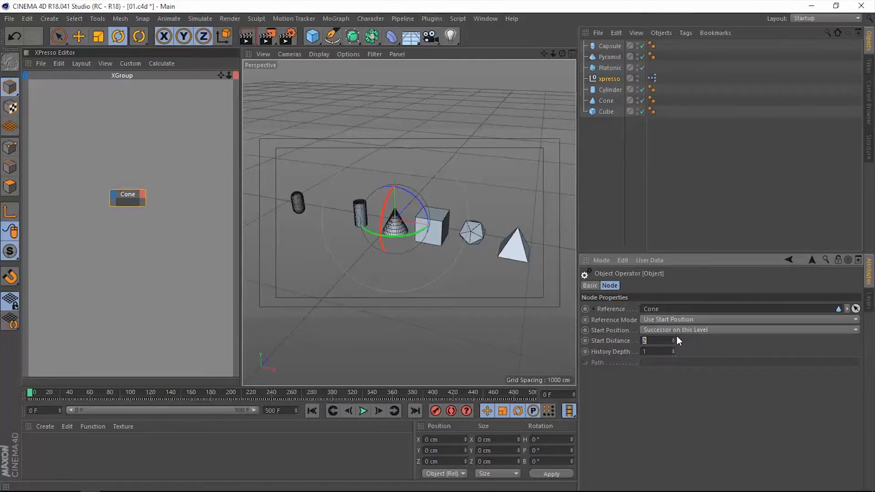
{"action": "left_click", "coordinate": [606, 111]}
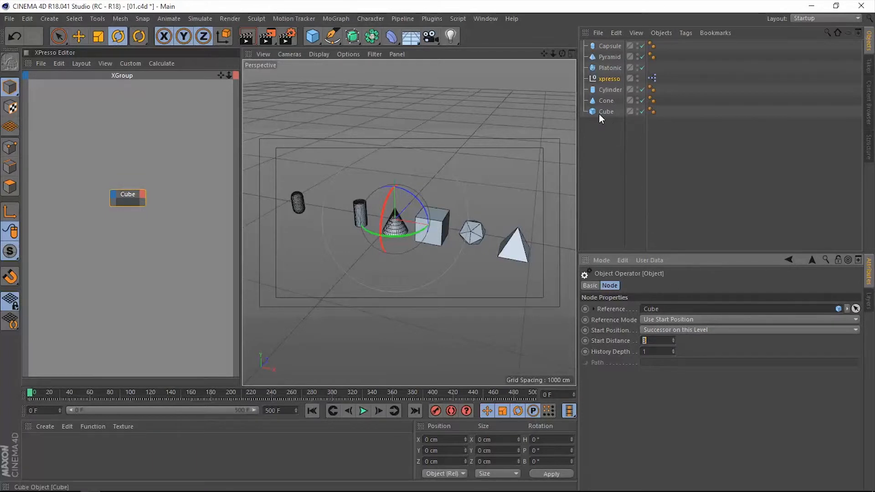
{"action": "mouse_move", "coordinate": [606, 113]}
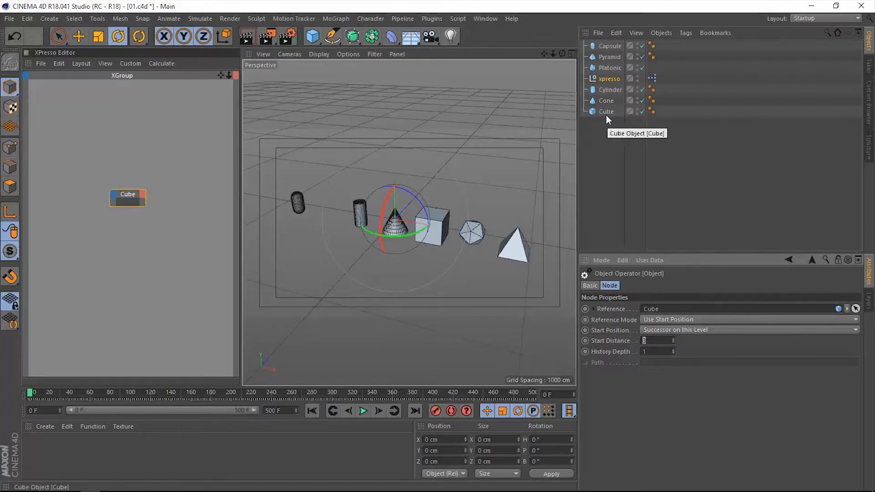
{"action": "left_click", "coordinate": [748, 330]}
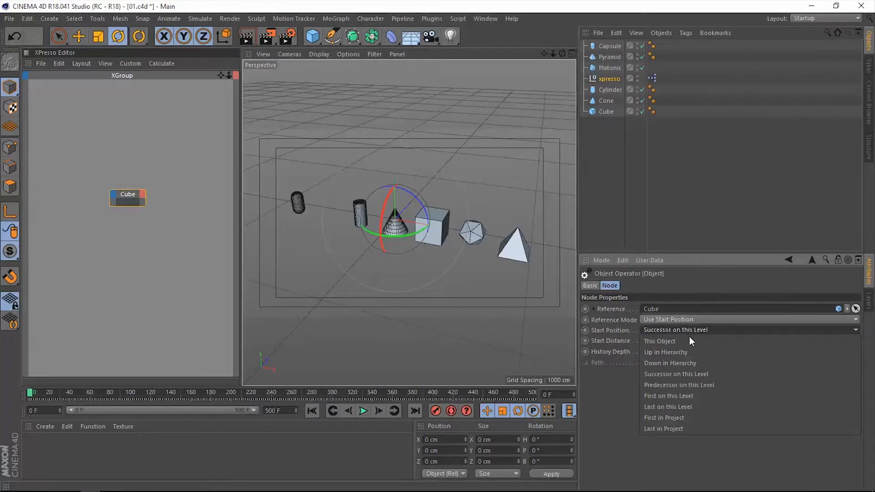
{"action": "mouse_move", "coordinate": [679, 385]}
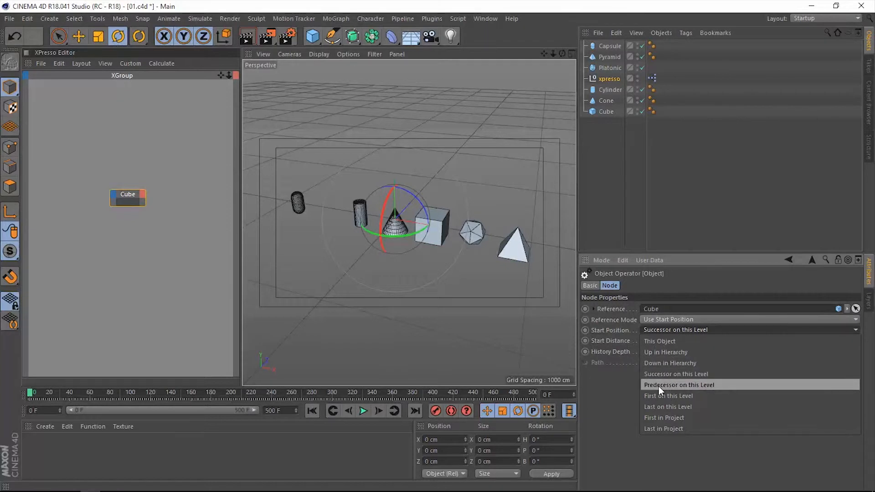
{"action": "left_click", "coordinate": [679, 385]}
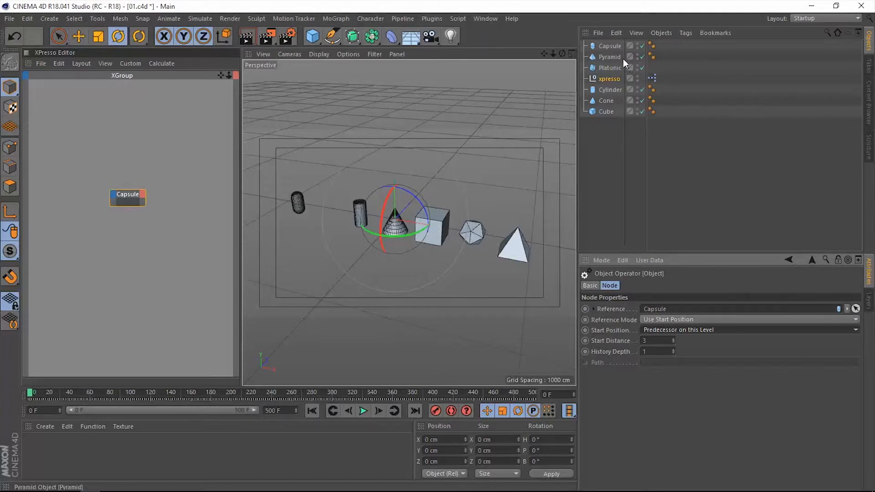
{"action": "mouse_move", "coordinate": [697, 324]}
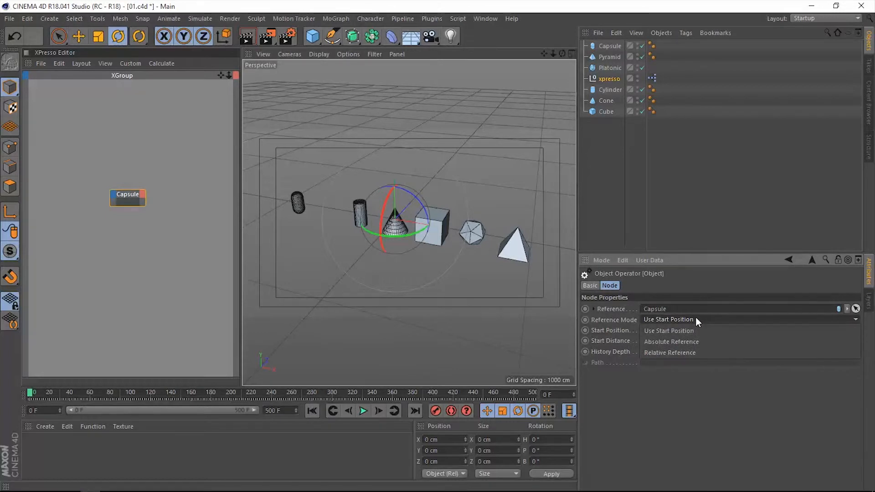
{"action": "mouse_move", "coordinate": [659, 352]}
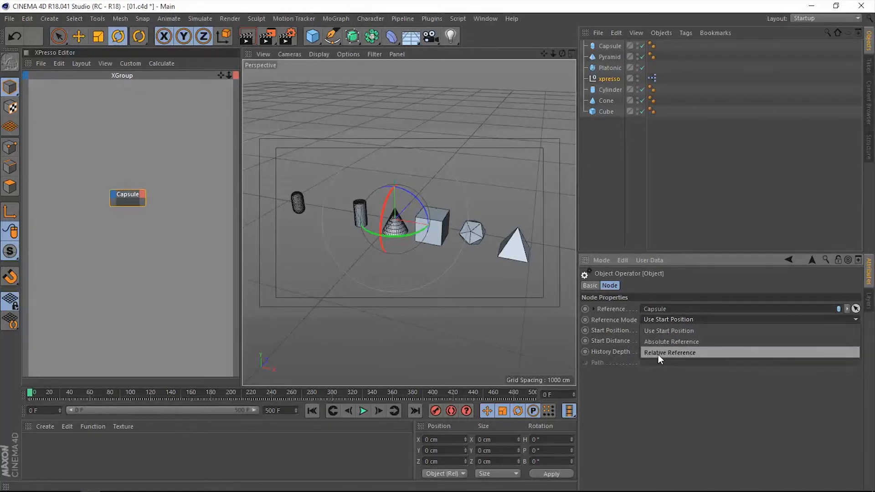
Set Reference Mode to Relative Reference and enter path letters, ending with P for Platonic
{"action": "left_click", "coordinate": [670, 352]}
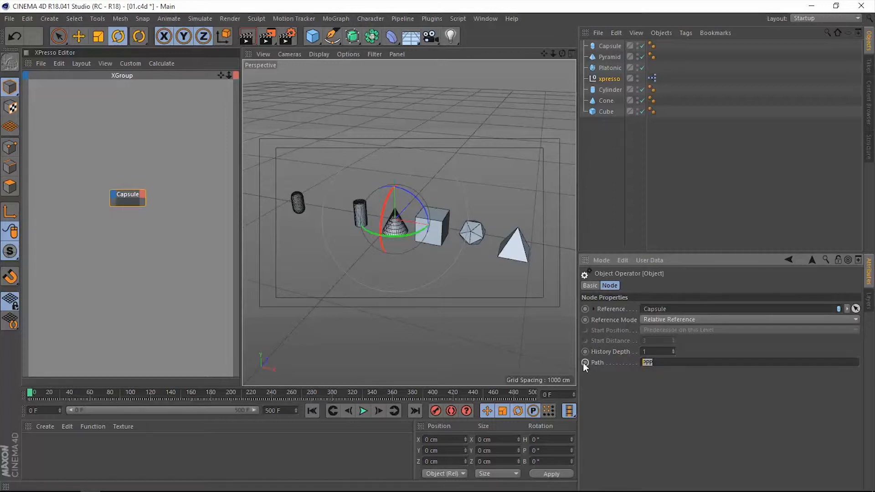
{"action": "type", "text": "N"}
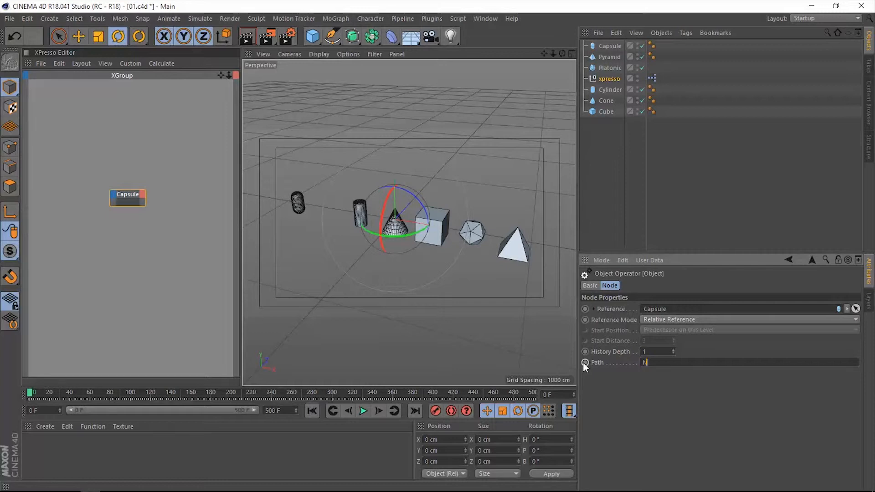
{"action": "mouse_move", "coordinate": [649, 380]}
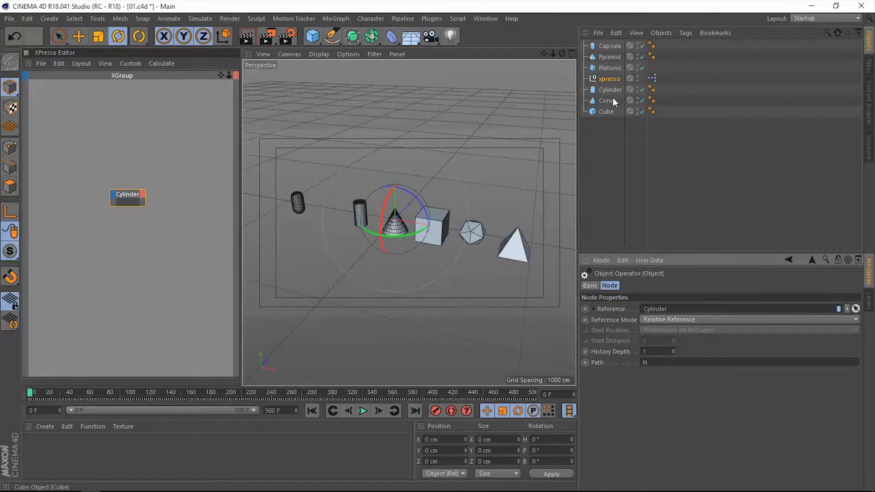
{"action": "mouse_move", "coordinate": [653, 80]}
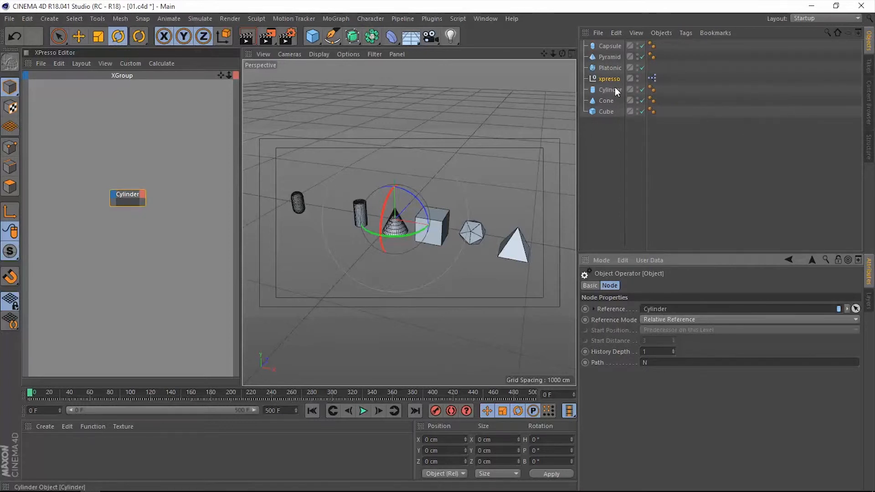
{"action": "mouse_move", "coordinate": [608, 90]}
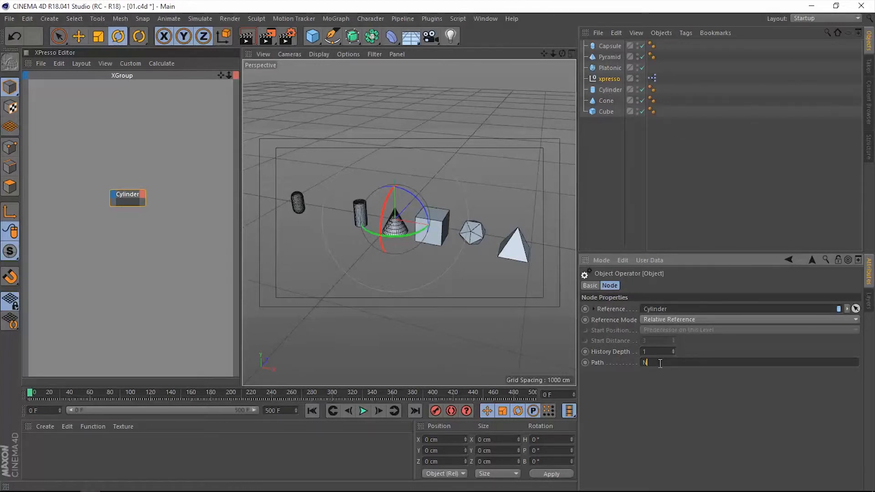
{"action": "type", "text": "N"}
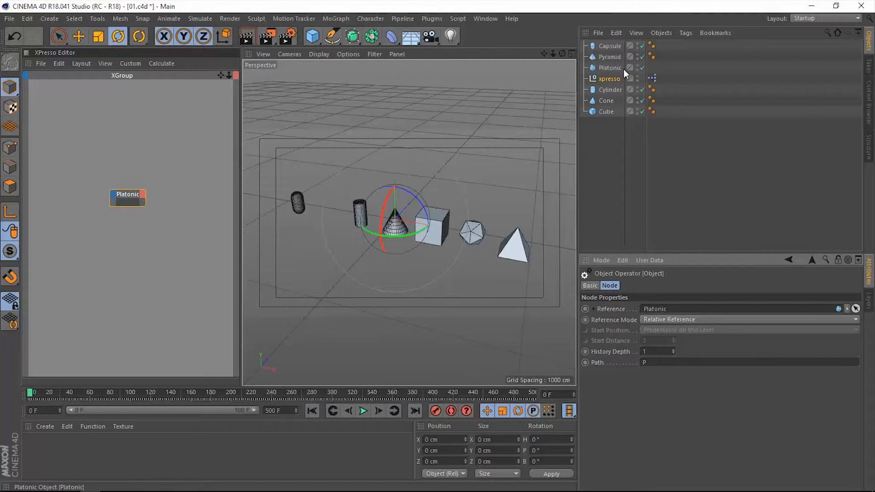
{"action": "mouse_move", "coordinate": [610, 81]}
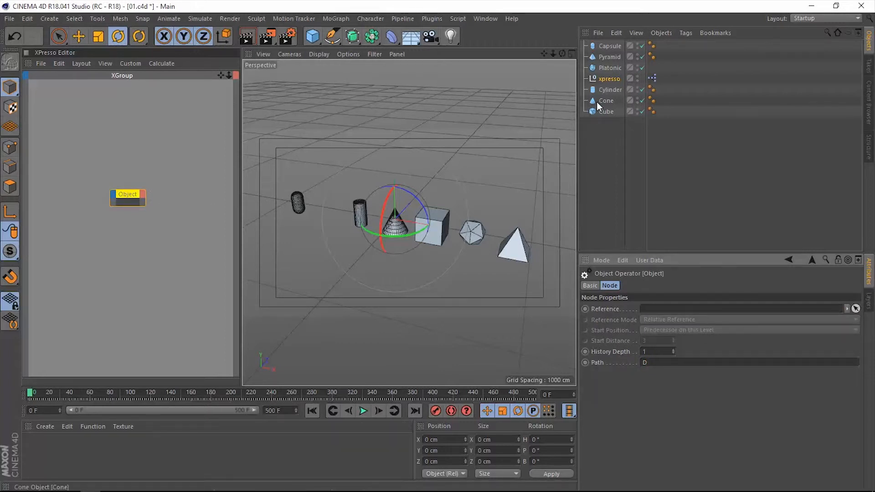
{"action": "mouse_move", "coordinate": [595, 106]}
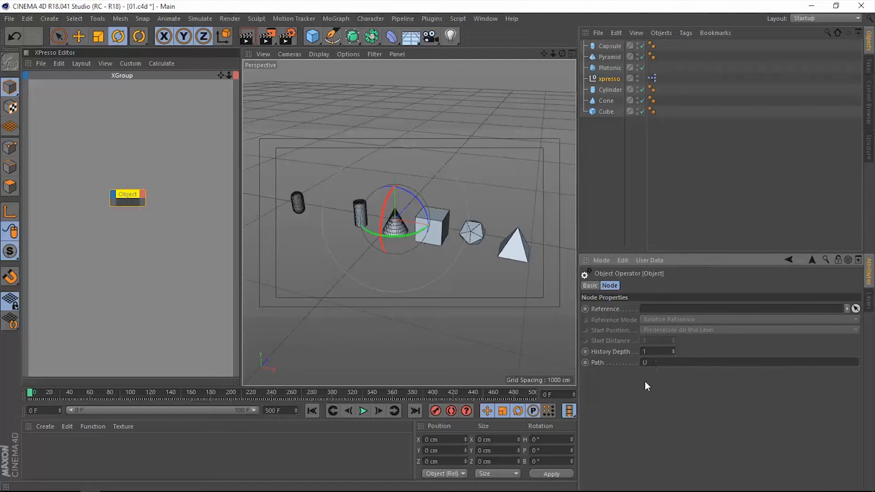
{"action": "mouse_move", "coordinate": [594, 360]}
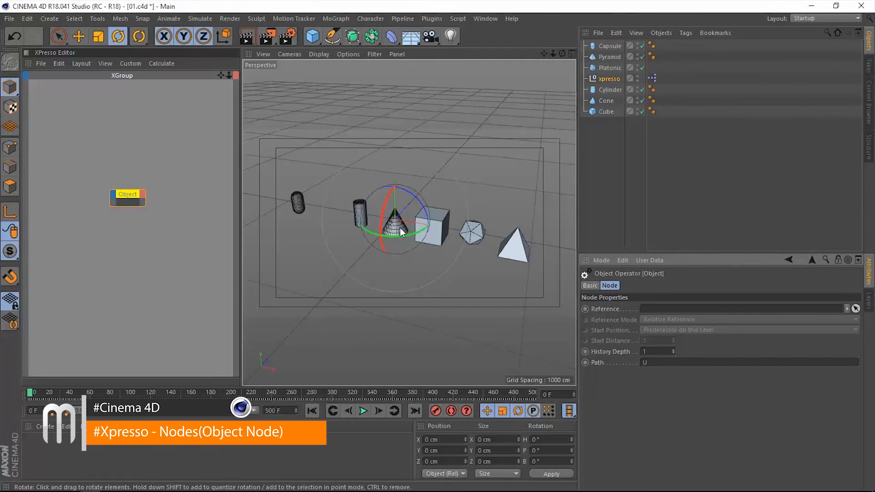
{"action": "mouse_move", "coordinate": [486, 266]}
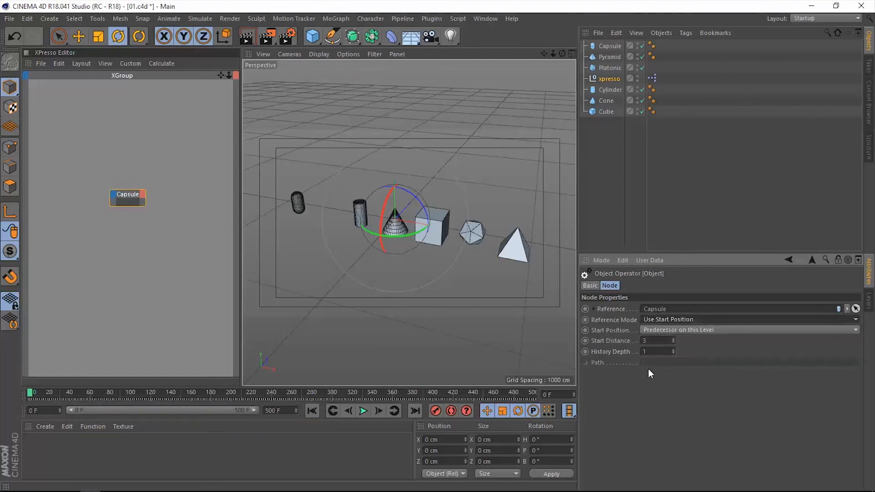
Open the Capsule node's output port menu to add a History level parameter
{"action": "right_click", "coordinate": [127, 197]}
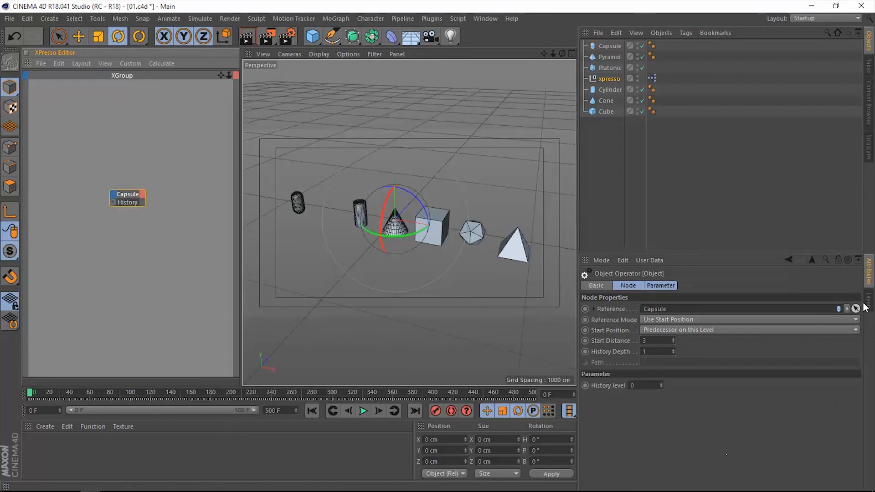
{"action": "mouse_move", "coordinate": [422, 339]}
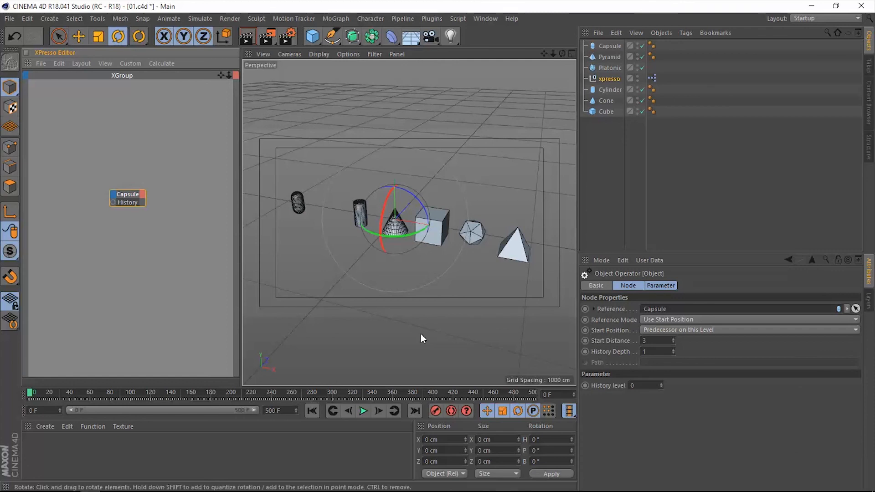